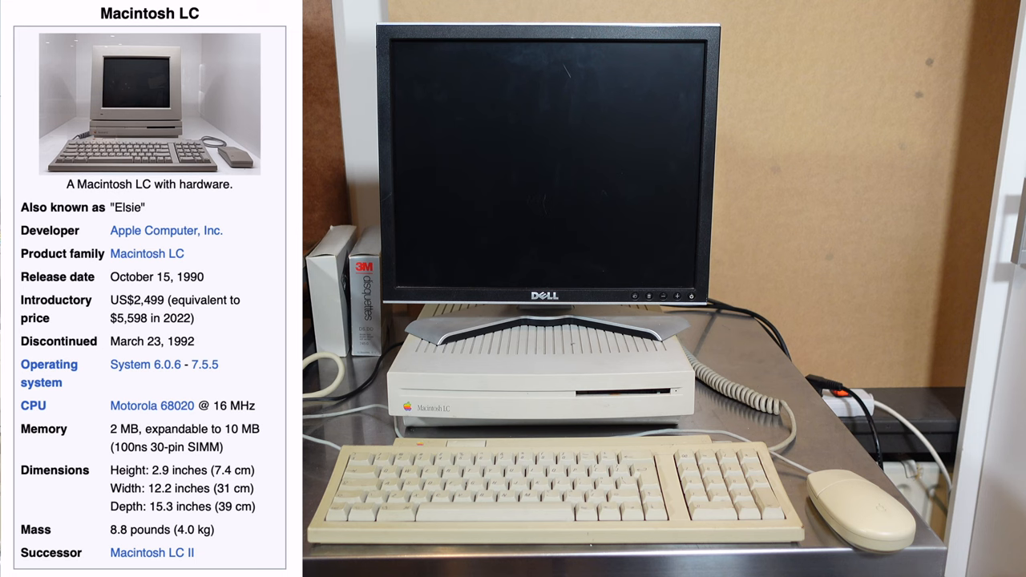
Wait for the Macintosh LC to boot to the System 7.1 Finder desktop
scroll(down, 3)
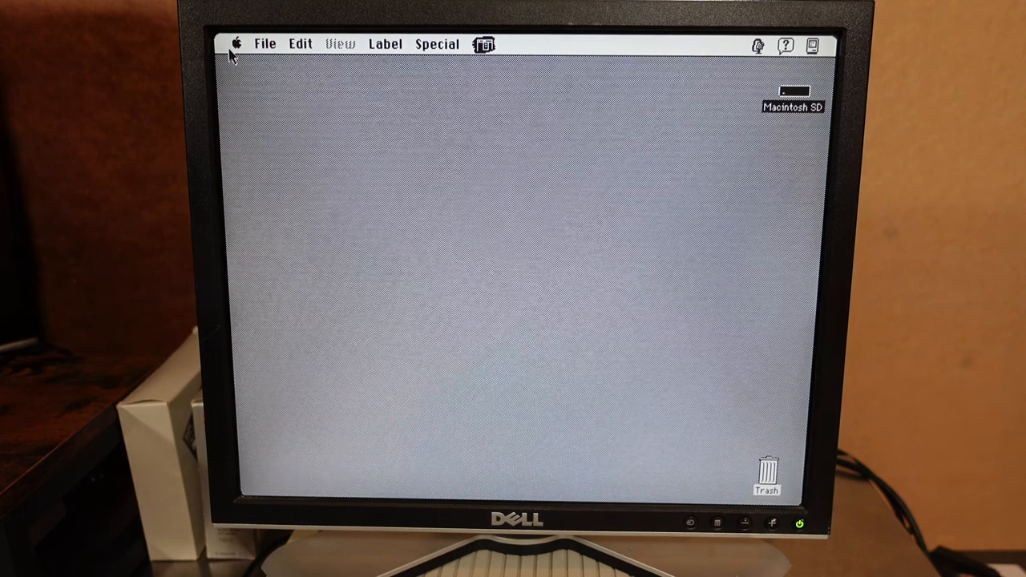
View About This Macintosh (System 7.1, 10,240K memory) and open the Macintosh SD disk window
click(235, 43)
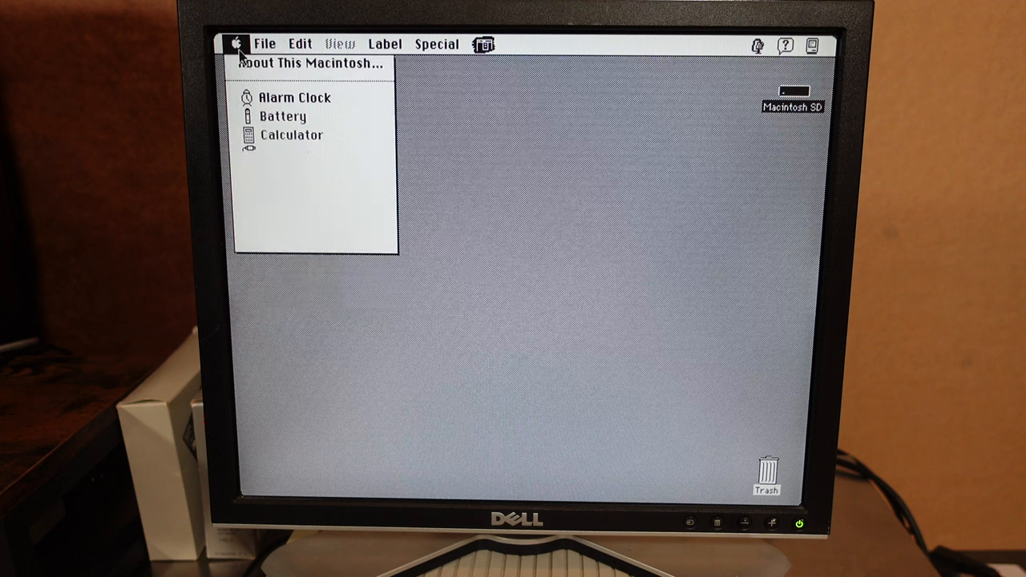
click(311, 62)
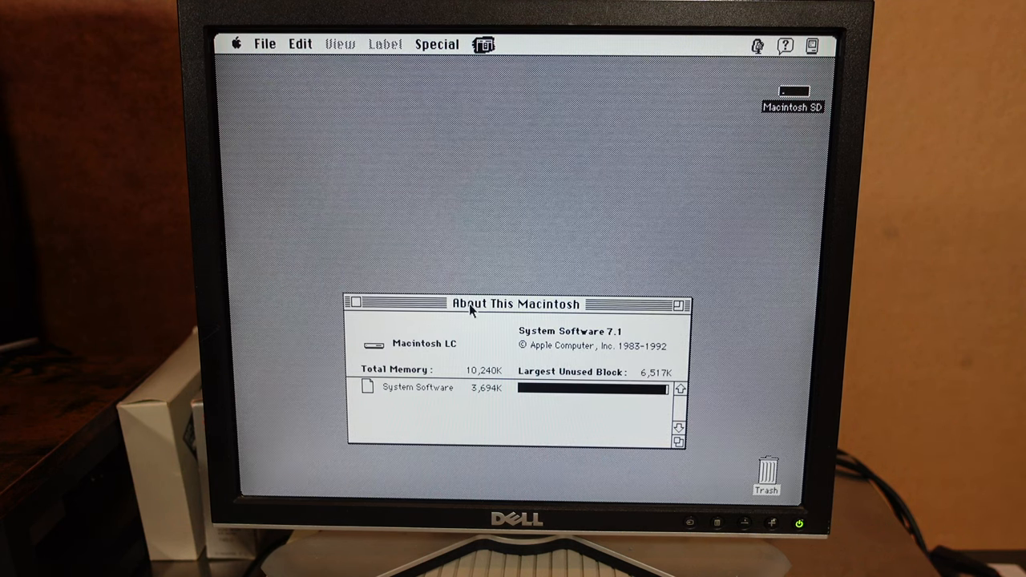
drag(515, 305, 521, 160)
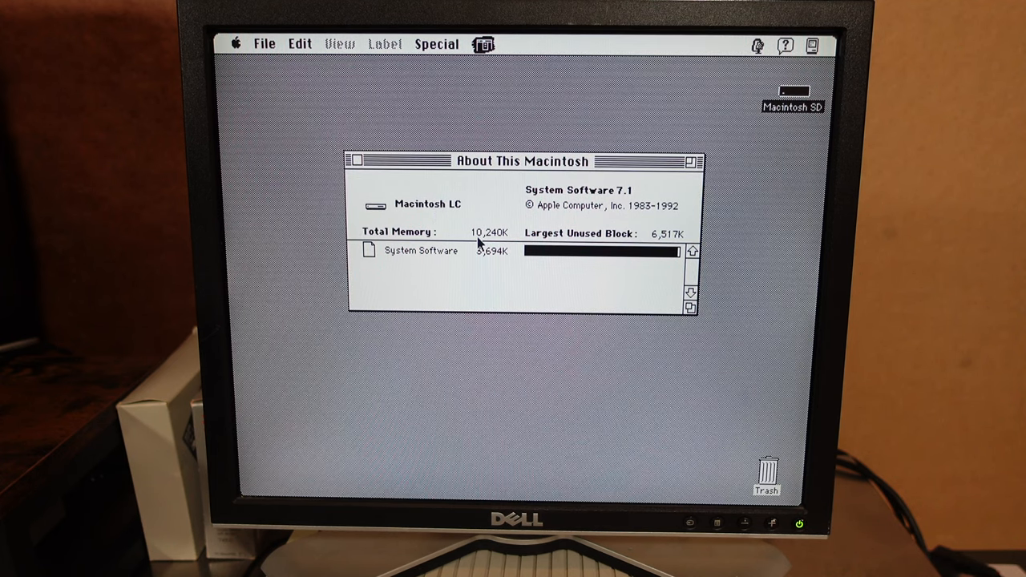
mouse_move(513, 244)
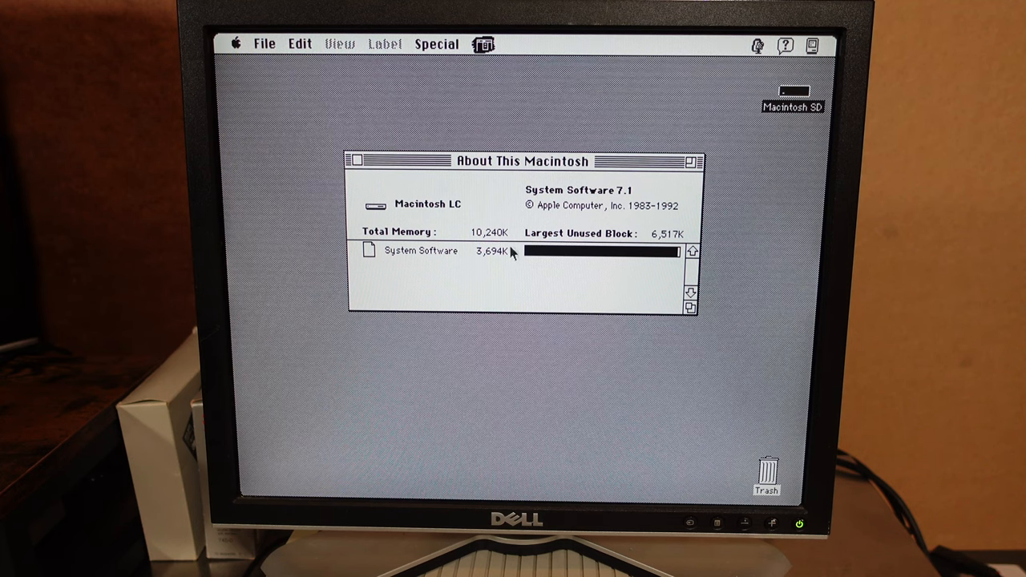
mouse_move(548, 199)
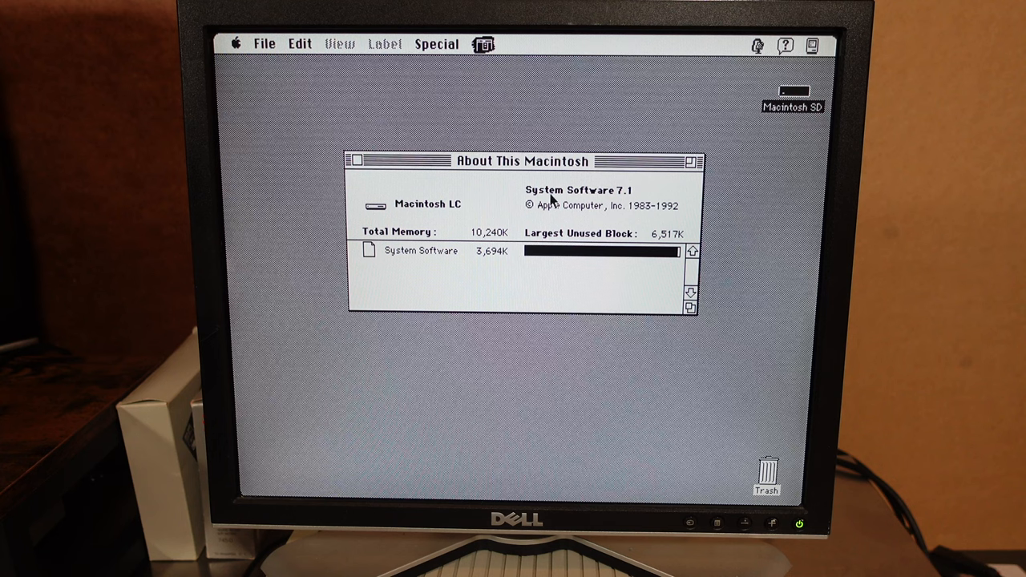
mouse_move(607, 199)
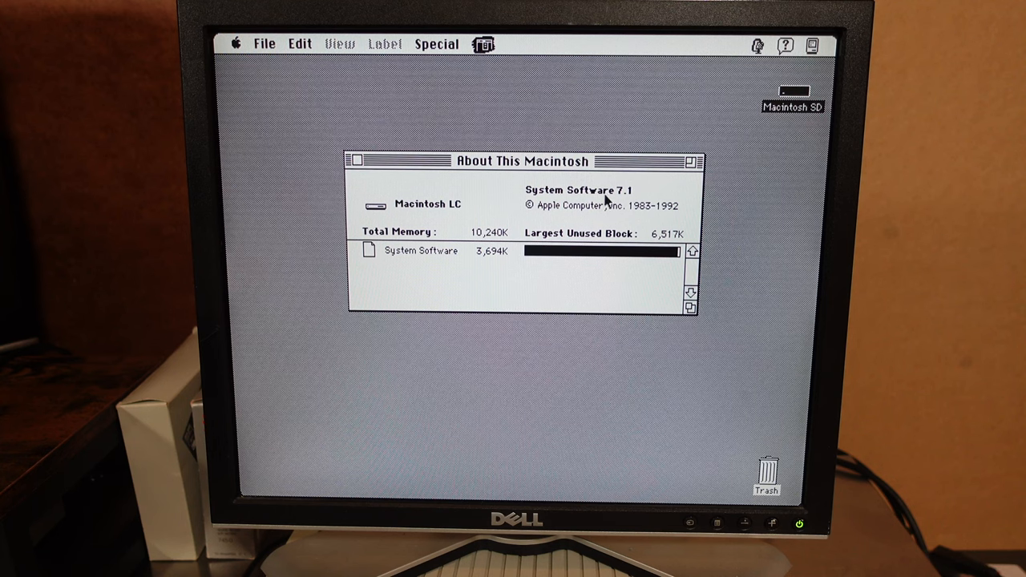
mouse_move(475, 148)
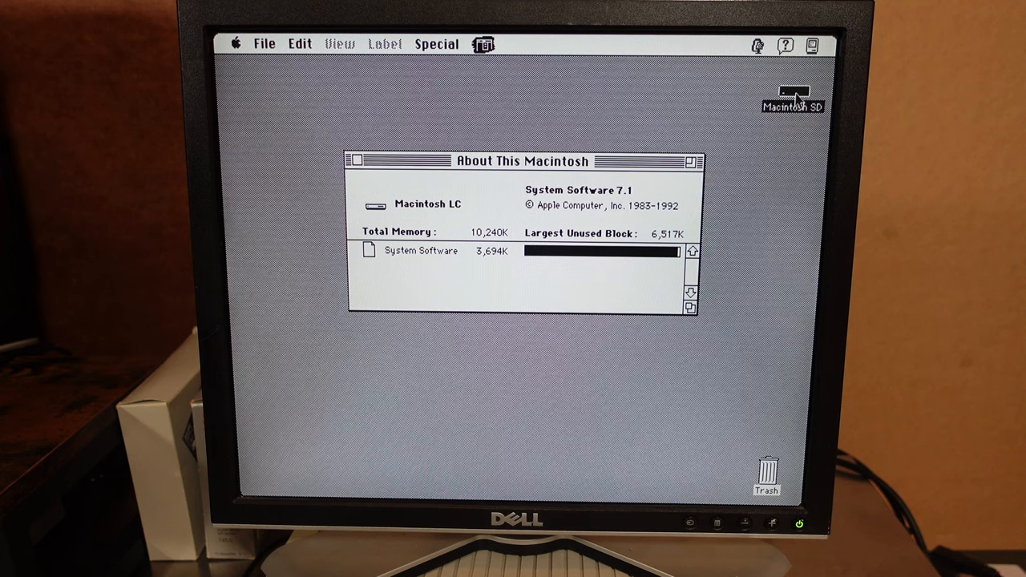
double_click(792, 97)
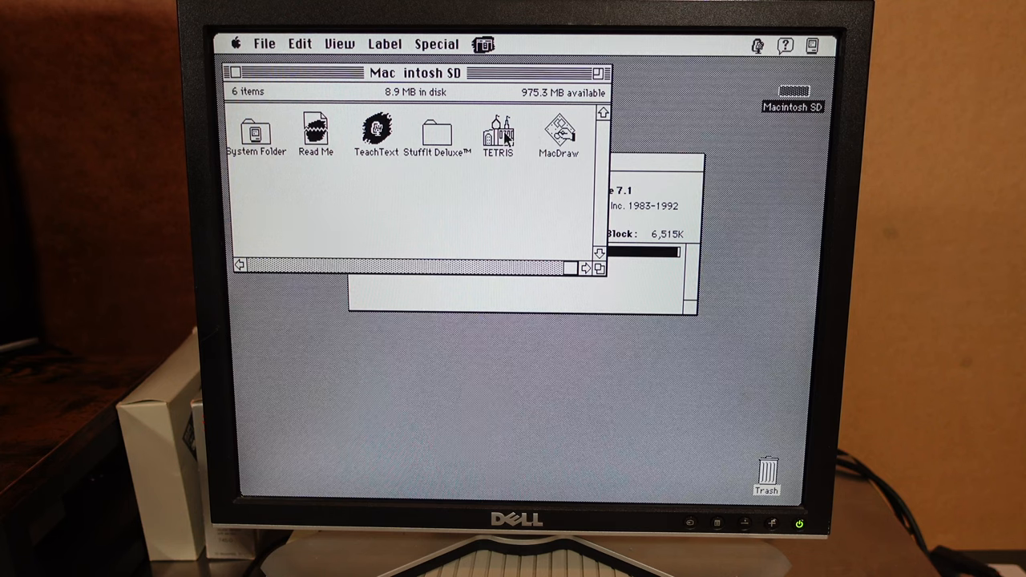
mouse_move(548, 141)
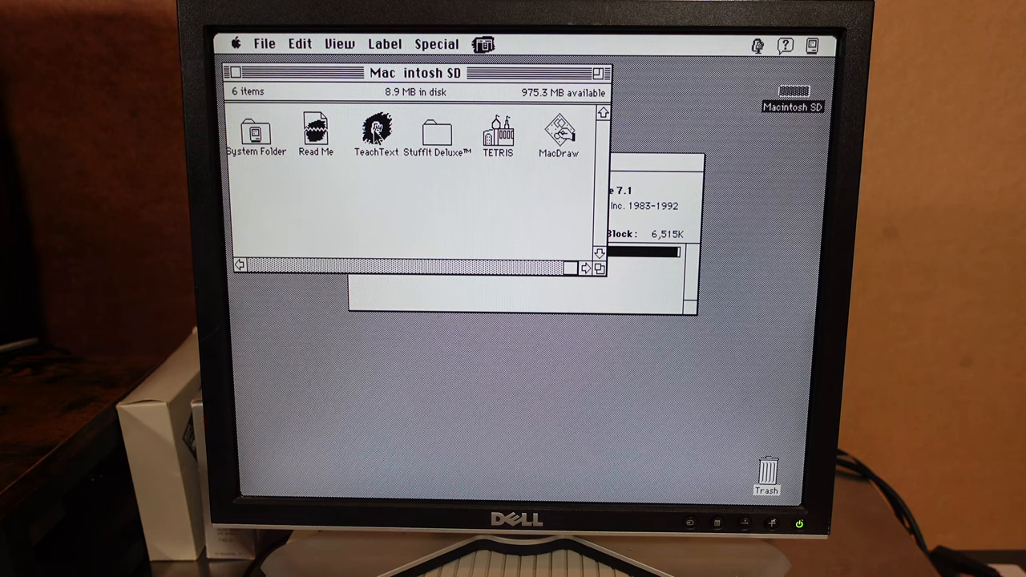
Write 'this is just a generic word processor probably' in a new TeachText document
click(375, 132)
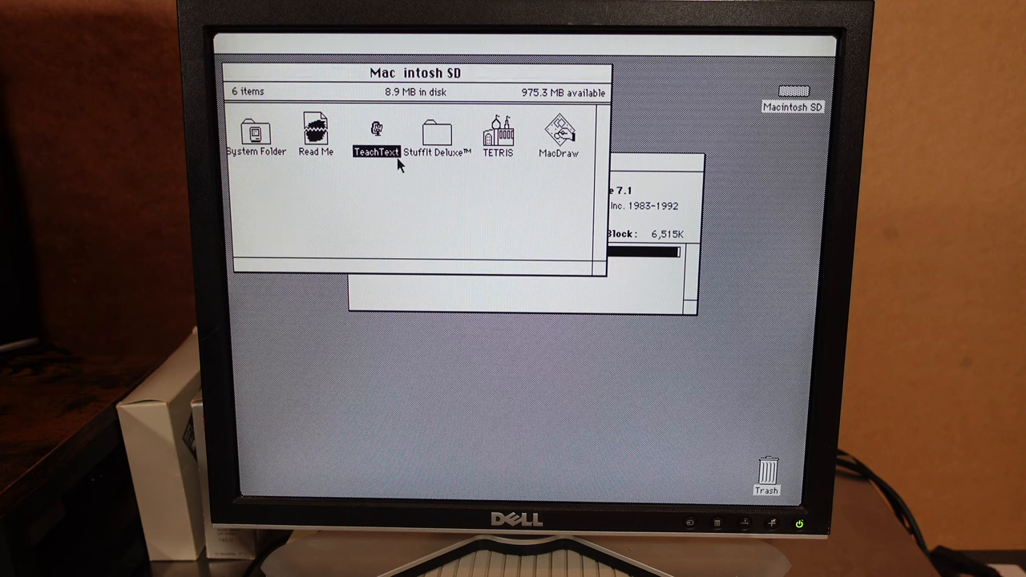
text(this is just a generic word p)
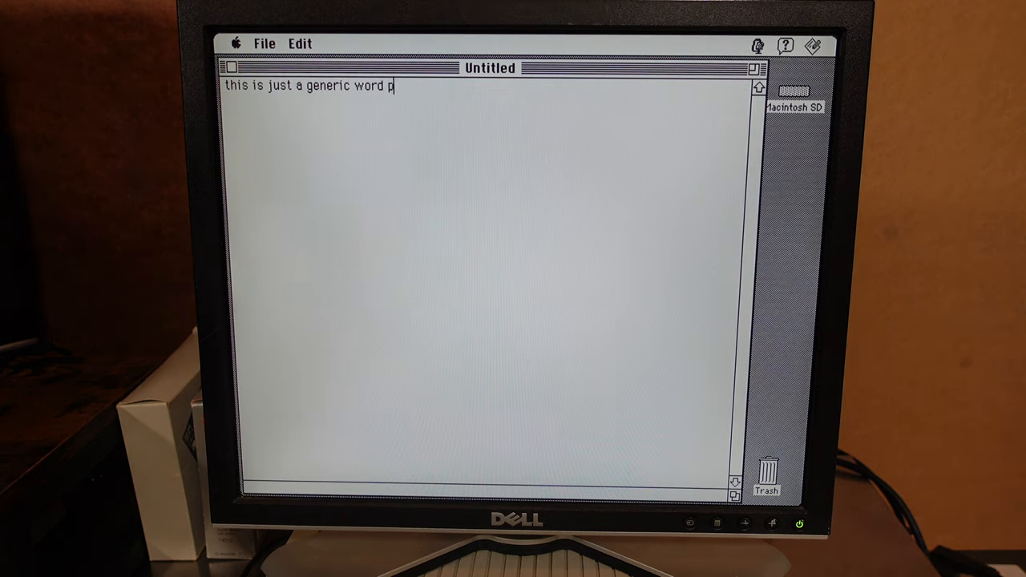
text(rocessor probably)
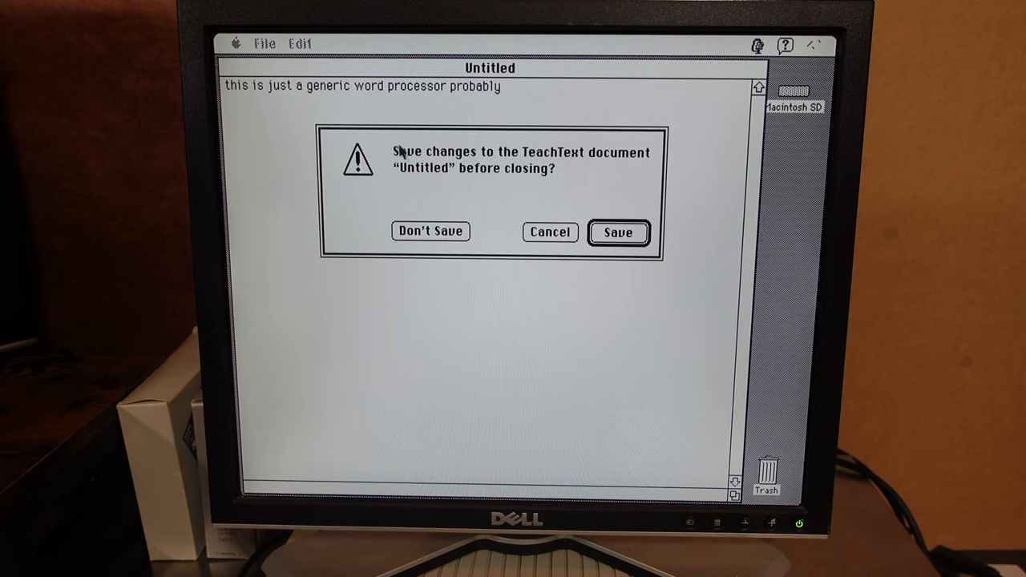
Save the document as 'RetroMels smoketest' on the Macintosh SD disk
click(548, 231)
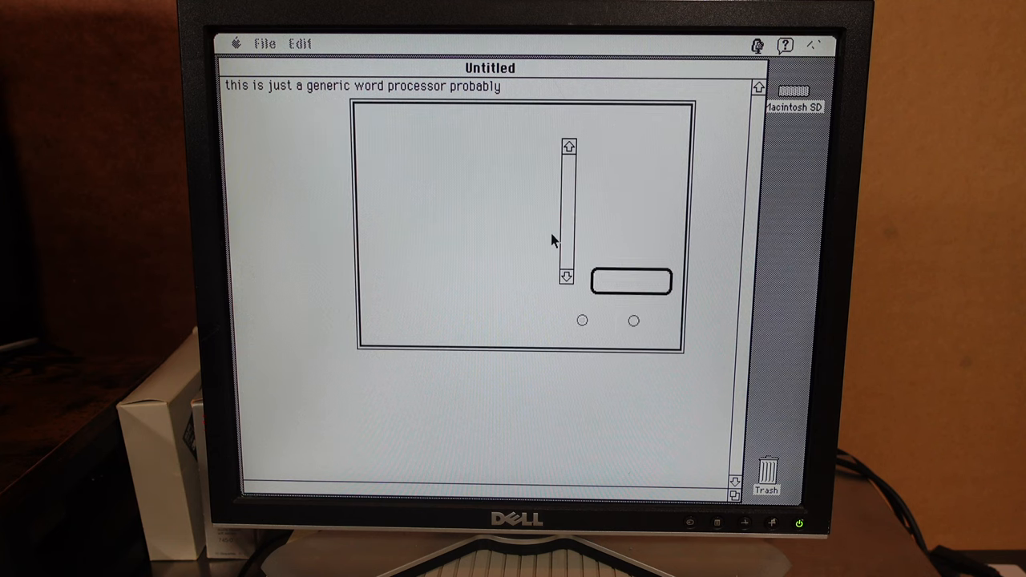
click(265, 42)
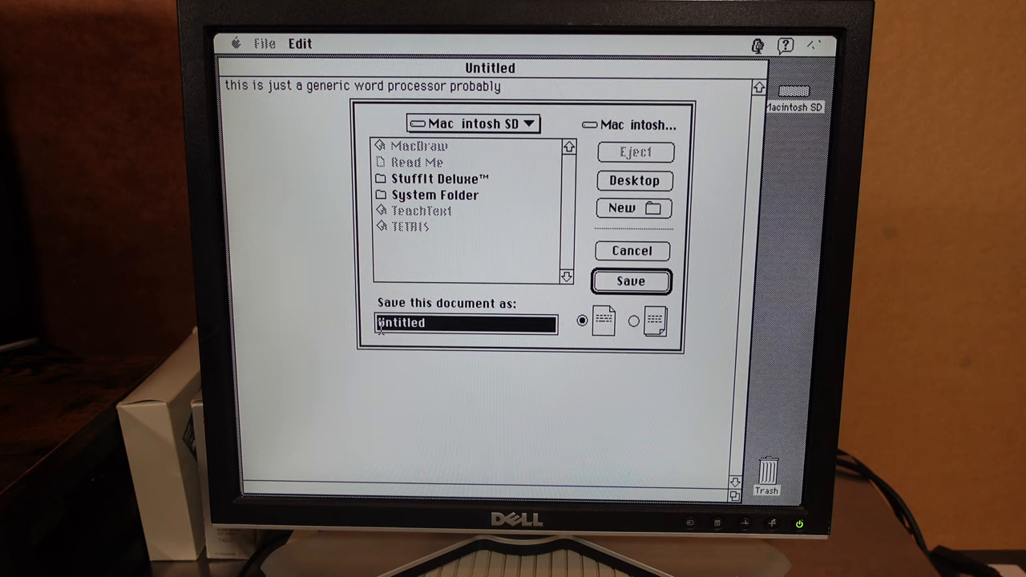
text(RetroMels)
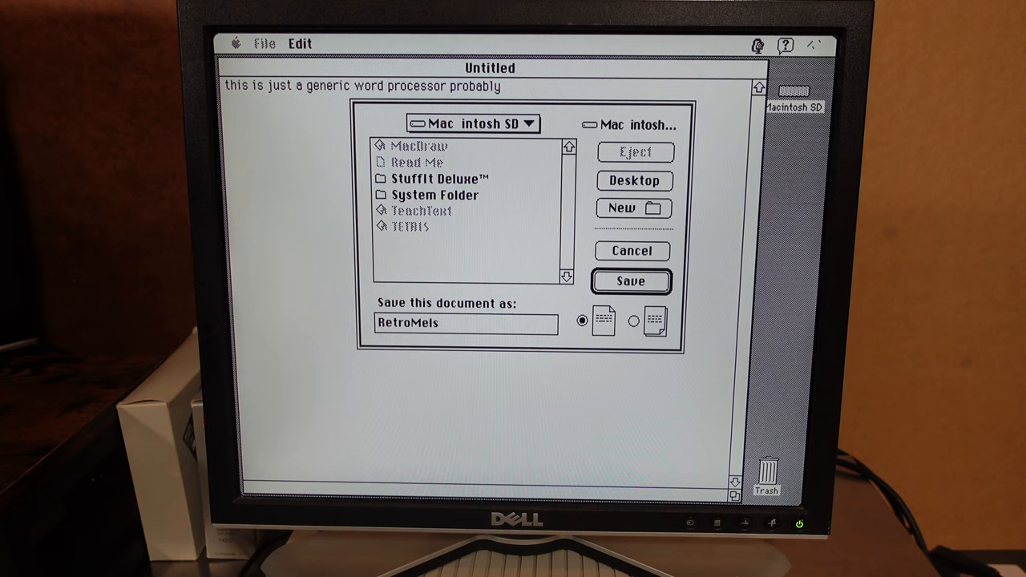
text(smoketest)
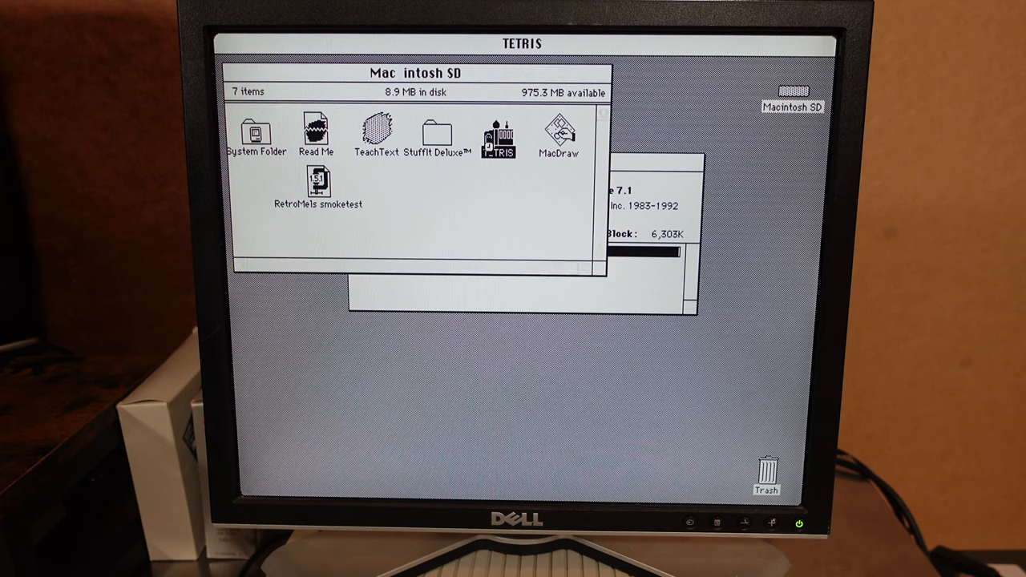
Launch Tetris and play a game to level 9 with a score of 861
double_click(497, 136)
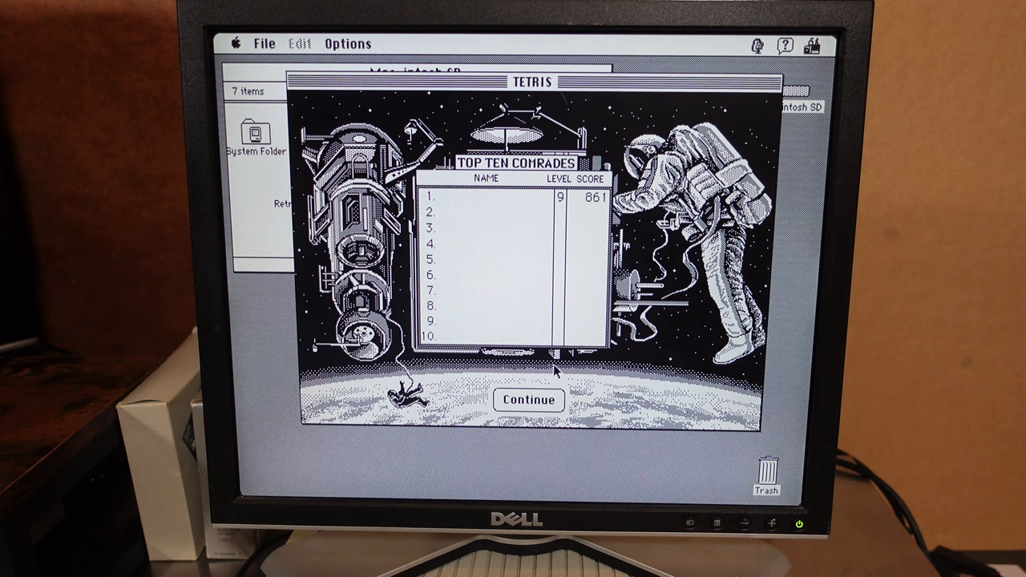
Leave the Tetris high-score table and browse into System Folder > Extensions
click(529, 399)
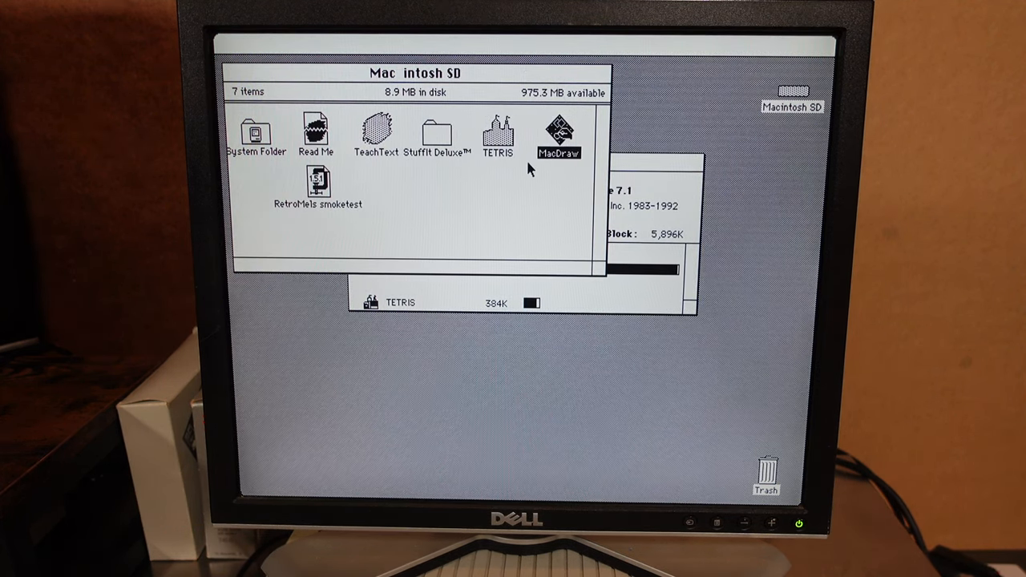
double_click(558, 132)
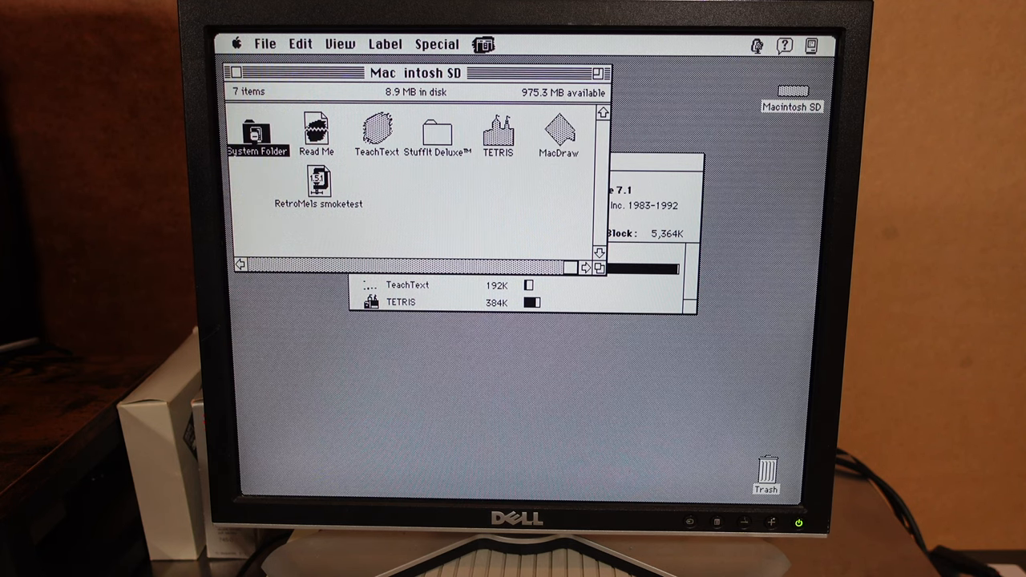
double_click(256, 131)
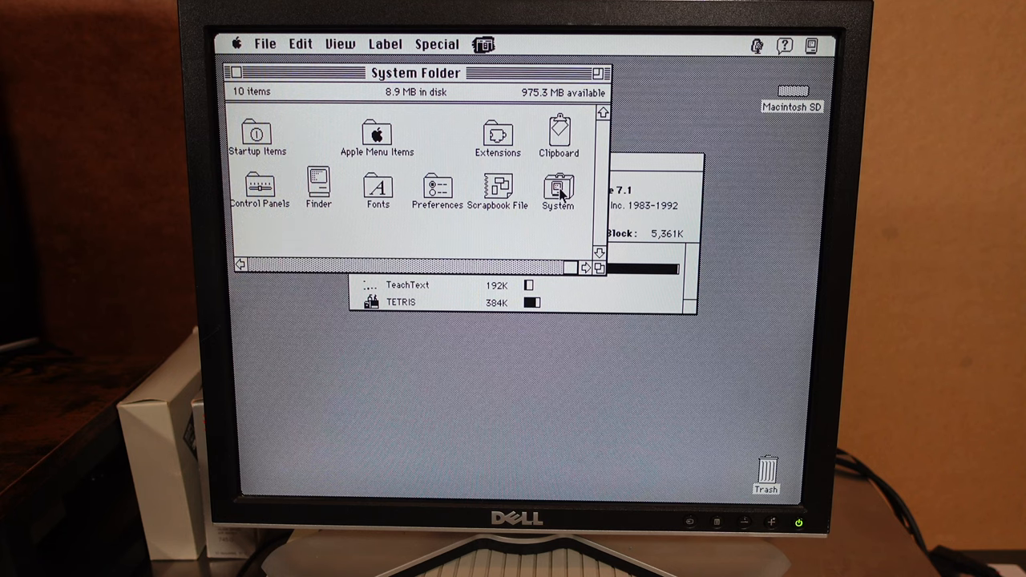
click(497, 137)
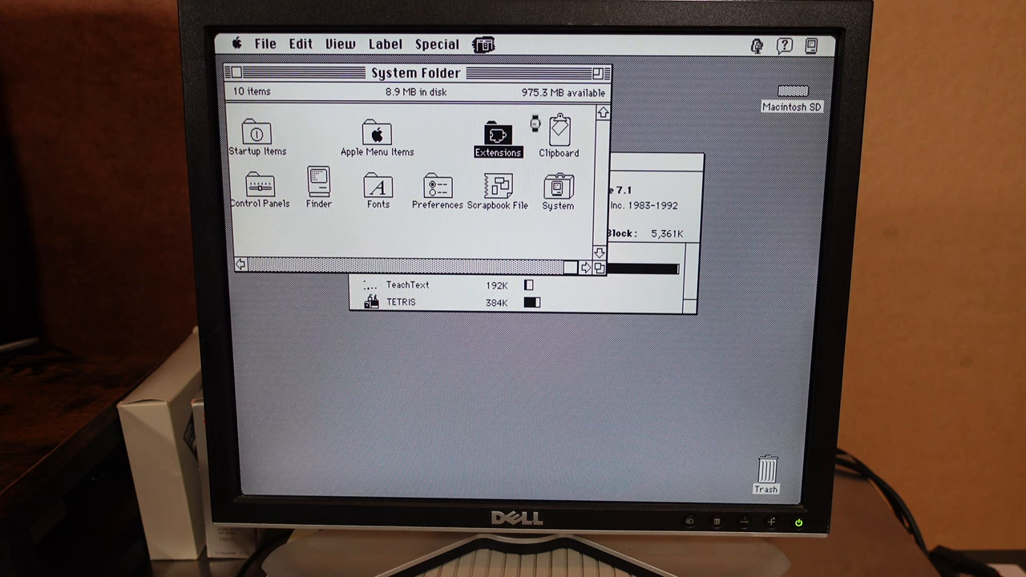
double_click(497, 136)
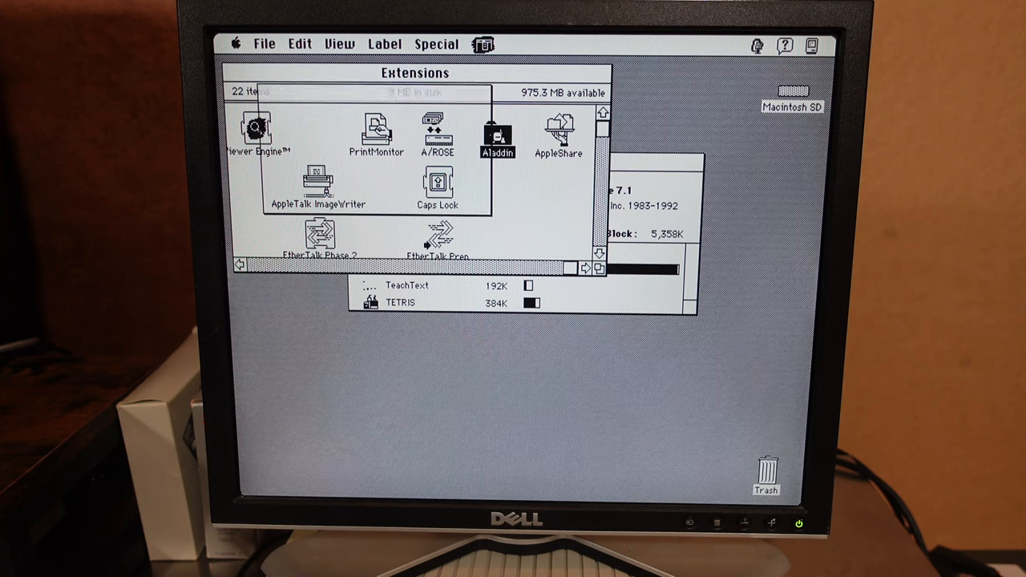
Continue into the Aladdin folder's Translators folder
double_click(497, 136)
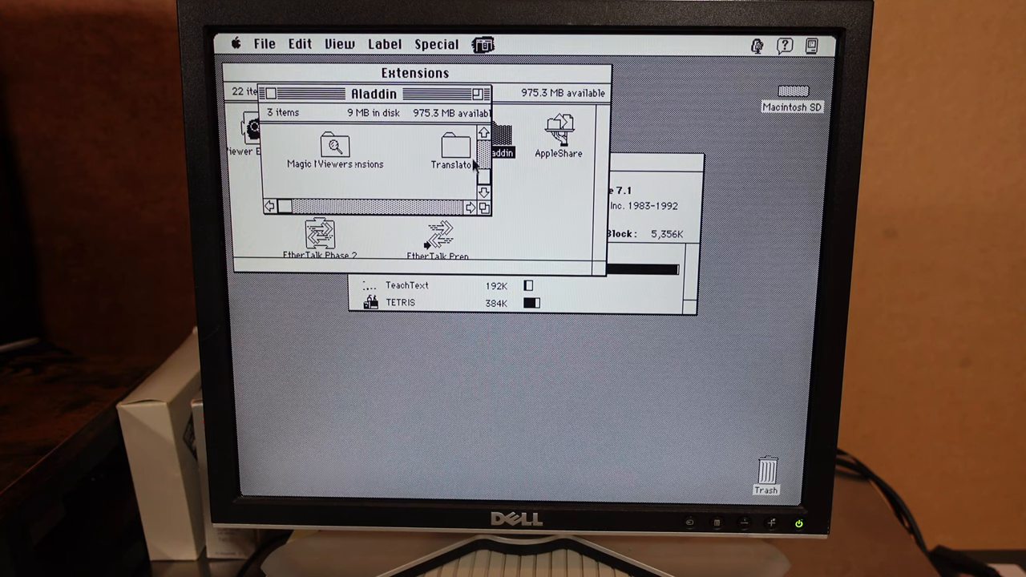
mouse_move(372, 168)
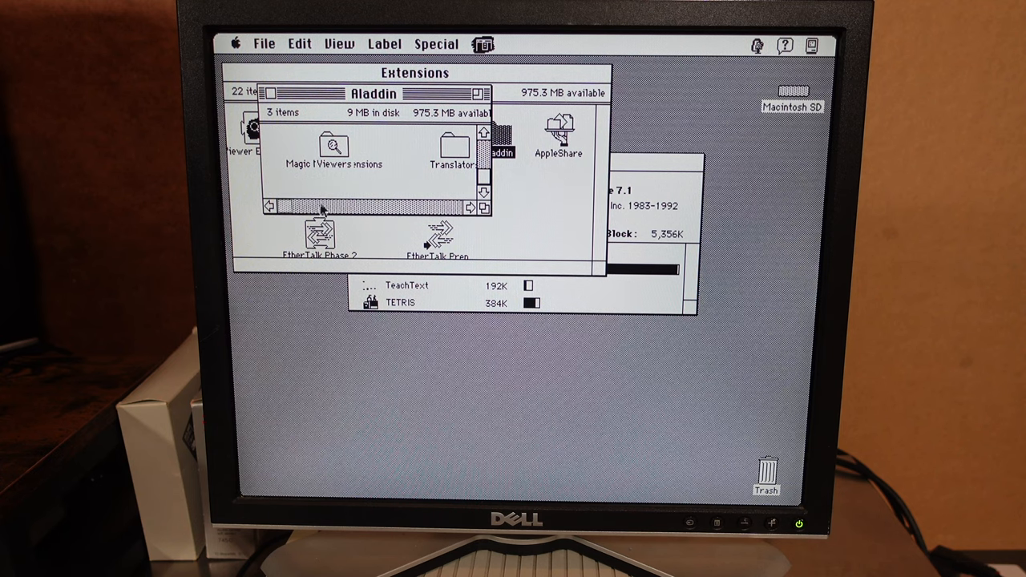
click(446, 147)
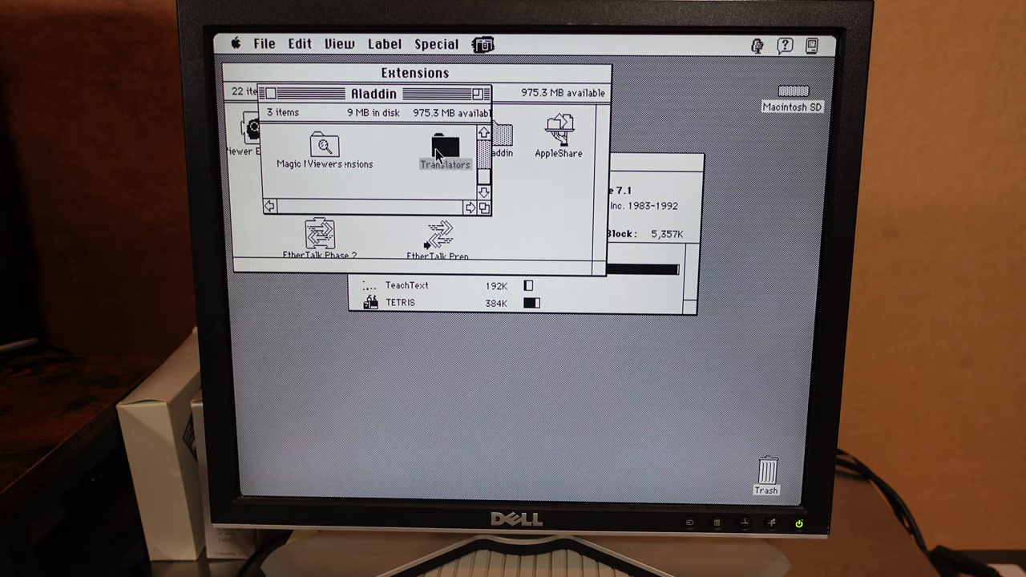
double_click(446, 147)
text(retro)
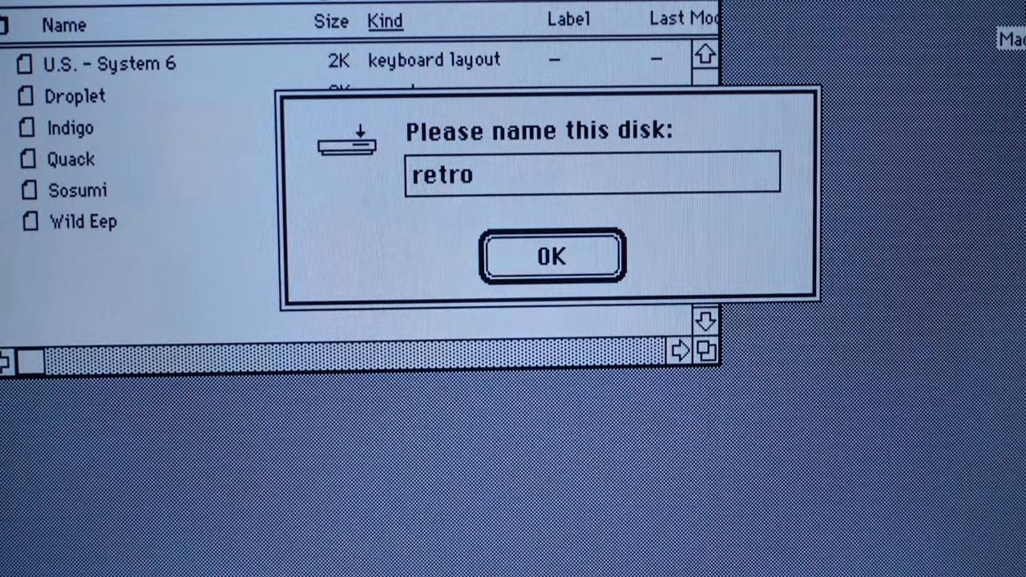
Name the new floppy 'retromels' and copy RetroMels smoketest onto it
click(551, 257)
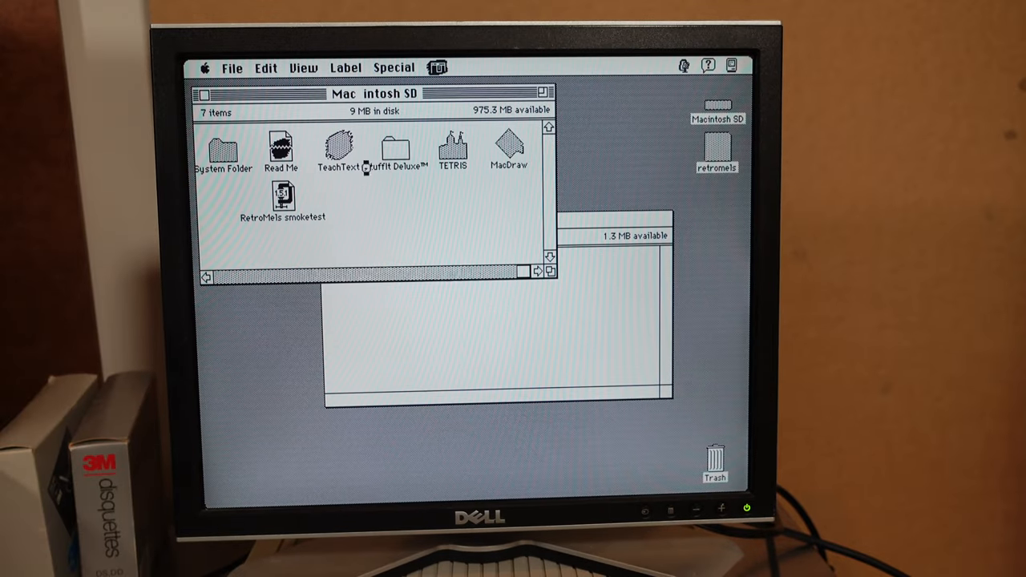
drag(282, 199, 503, 305)
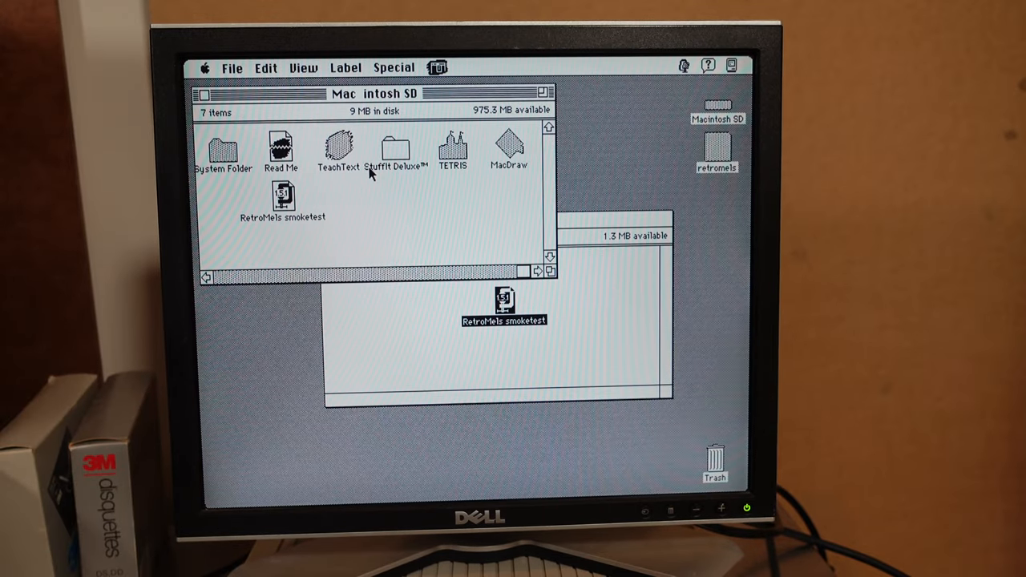